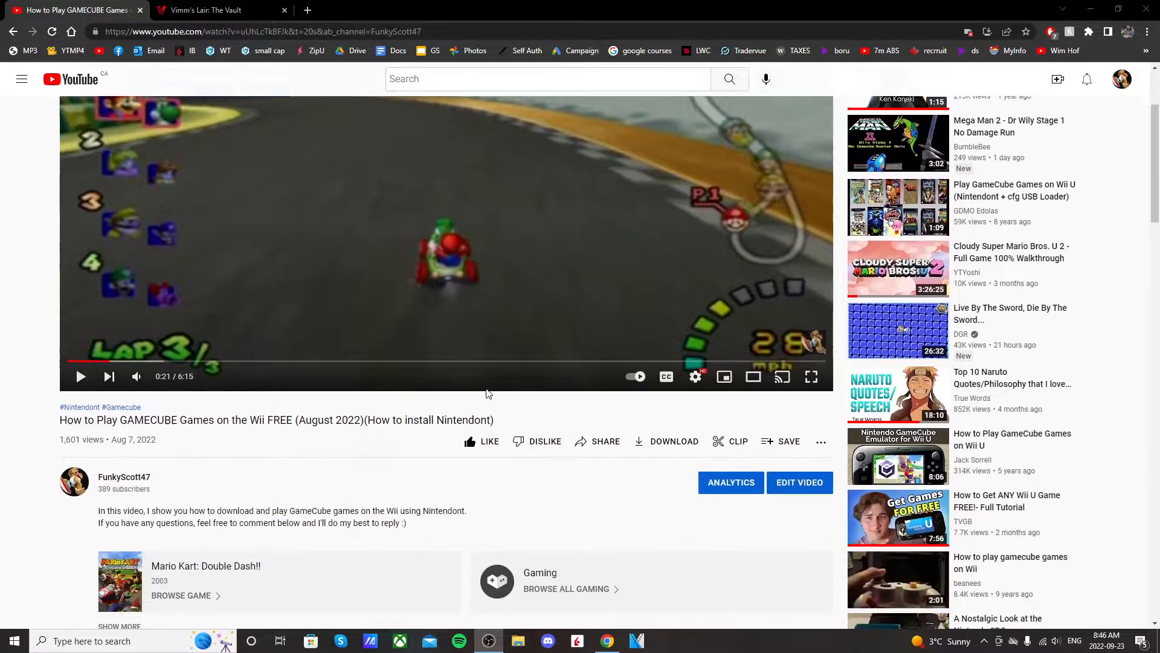
Scroll the Nintendont tutorial down to viewer comments complaining of nkit files with no .iso
scroll("down", 3)
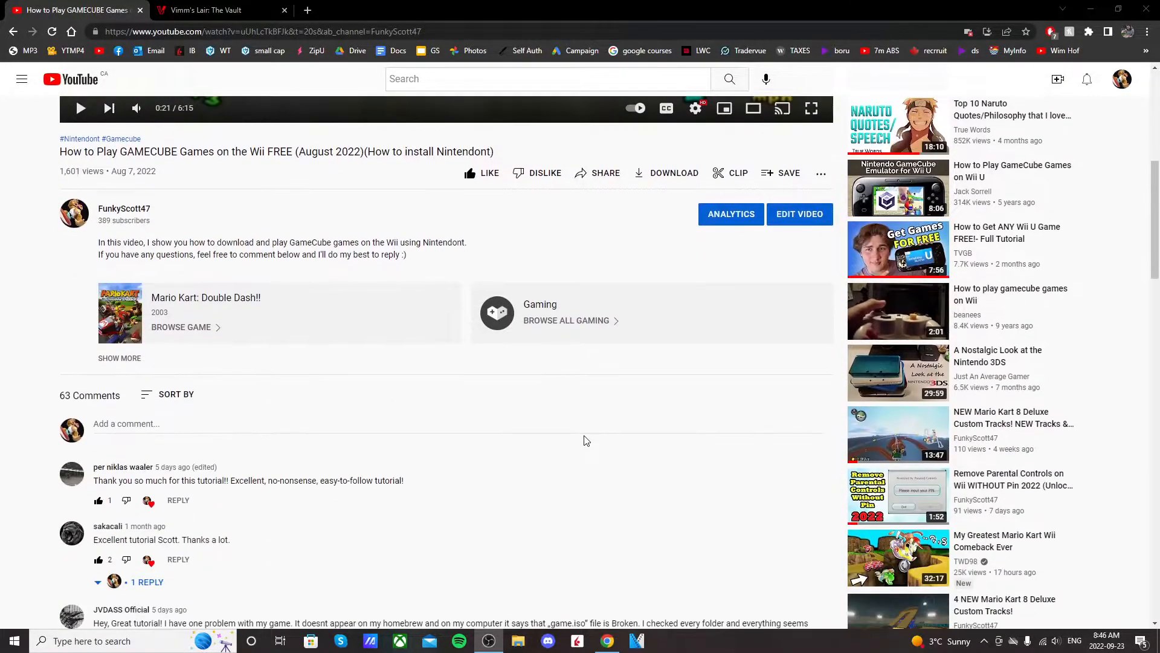
scroll("down", 3)
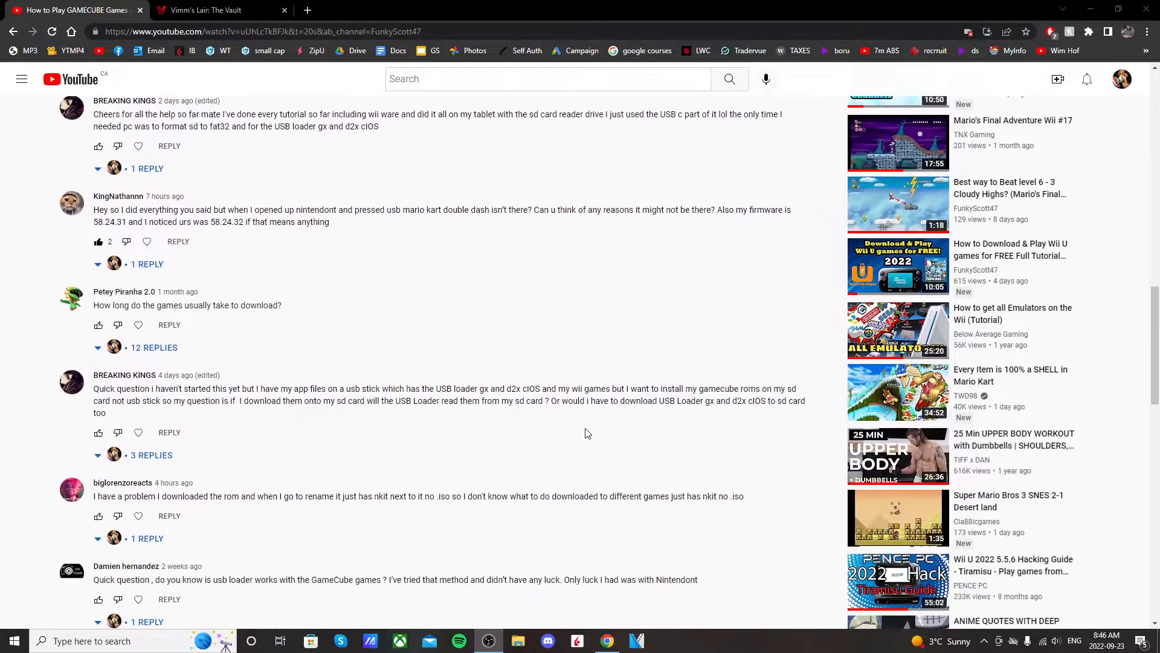
scroll("down", 3)
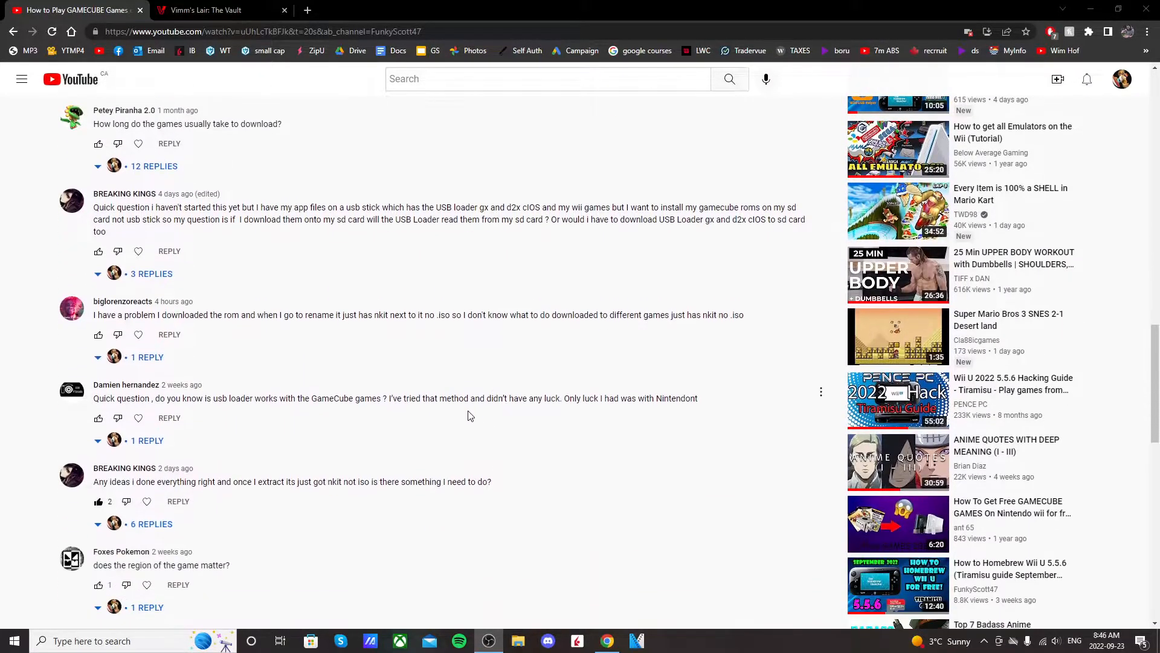
left_click_drag(279, 315, 436, 314)
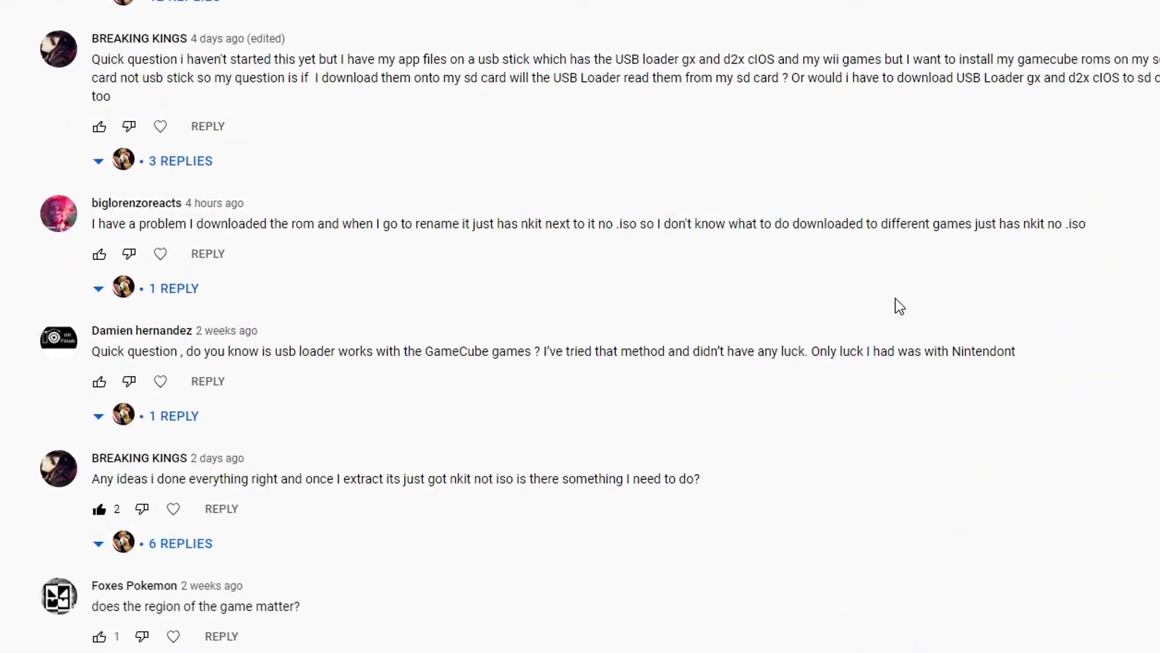
mouse_move(624, 258)
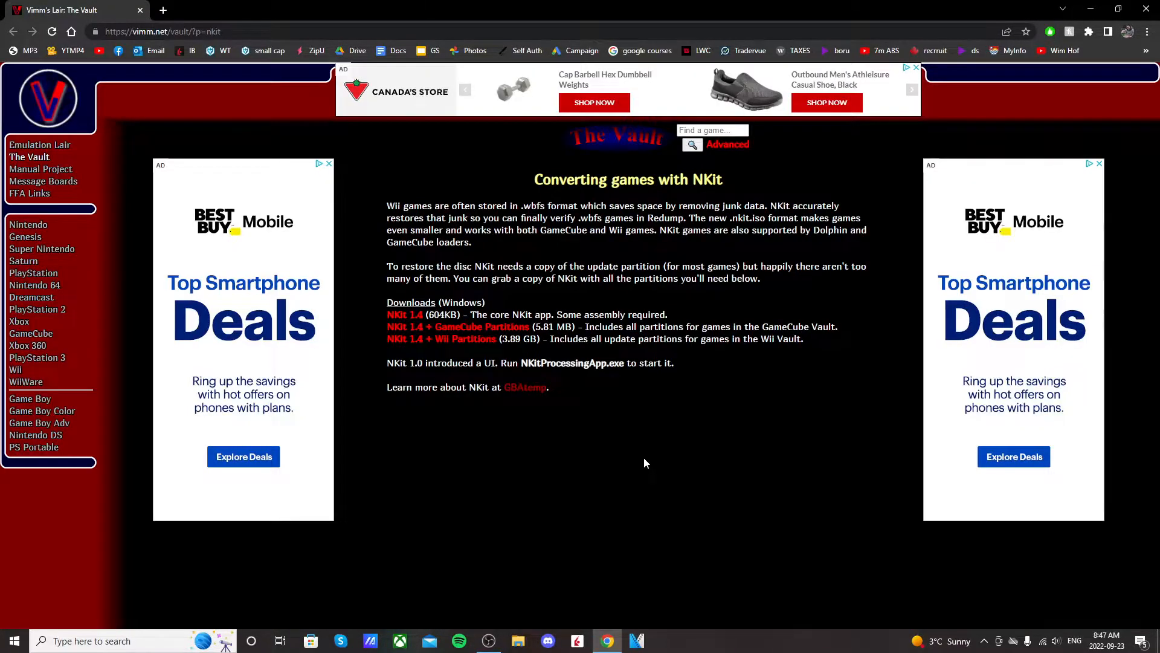
mouse_move(557, 385)
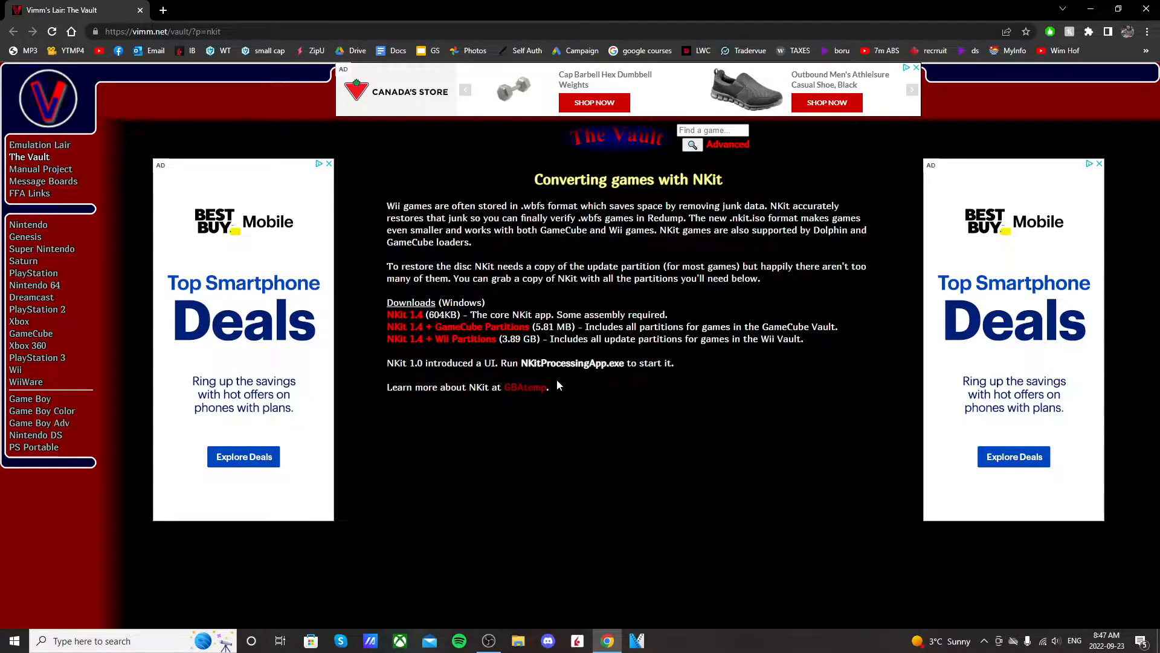
mouse_move(430, 336)
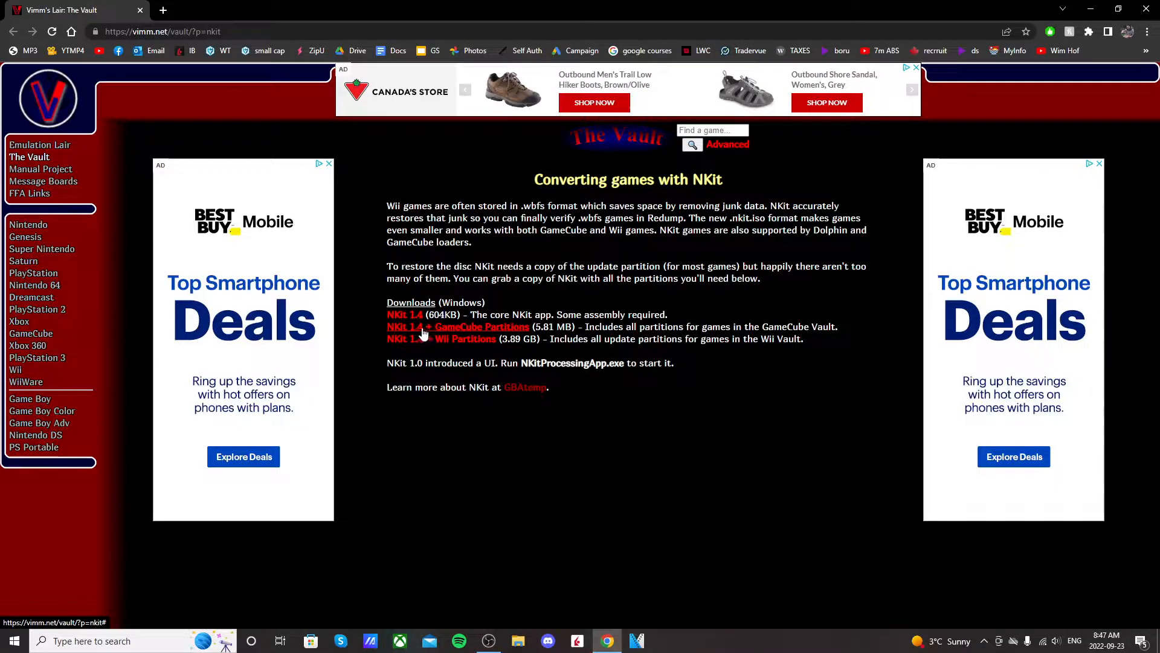
Download the 'NKit 1.4 + GameCube Partitions' archive and open it once finished
left_click(475, 326)
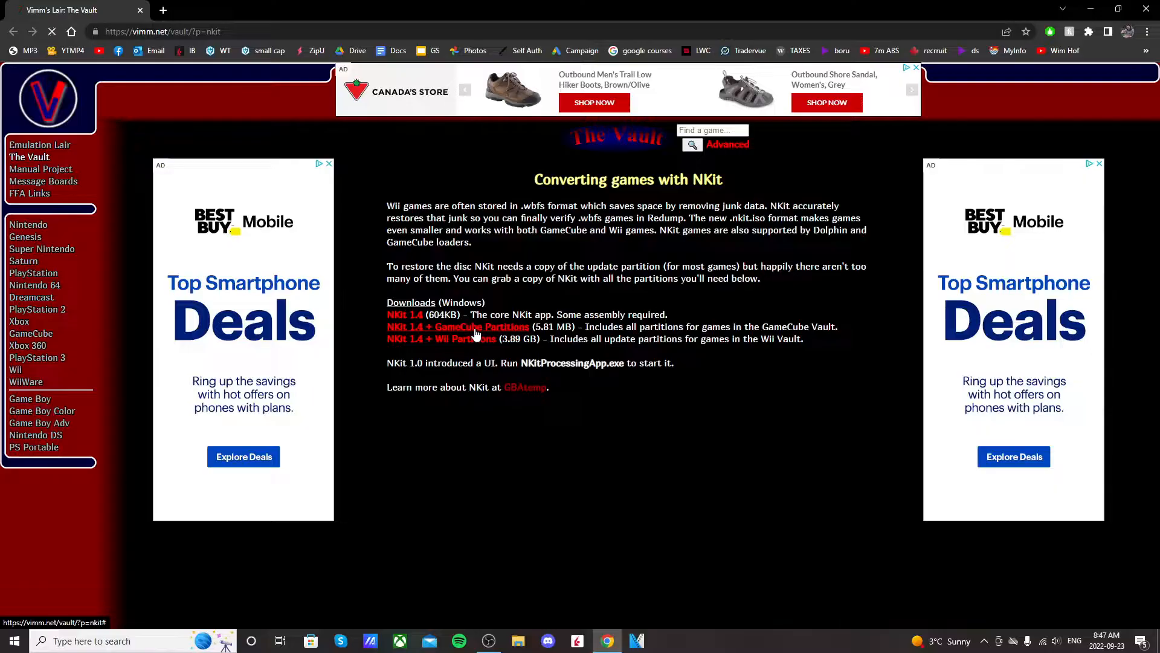
left_click(458, 326)
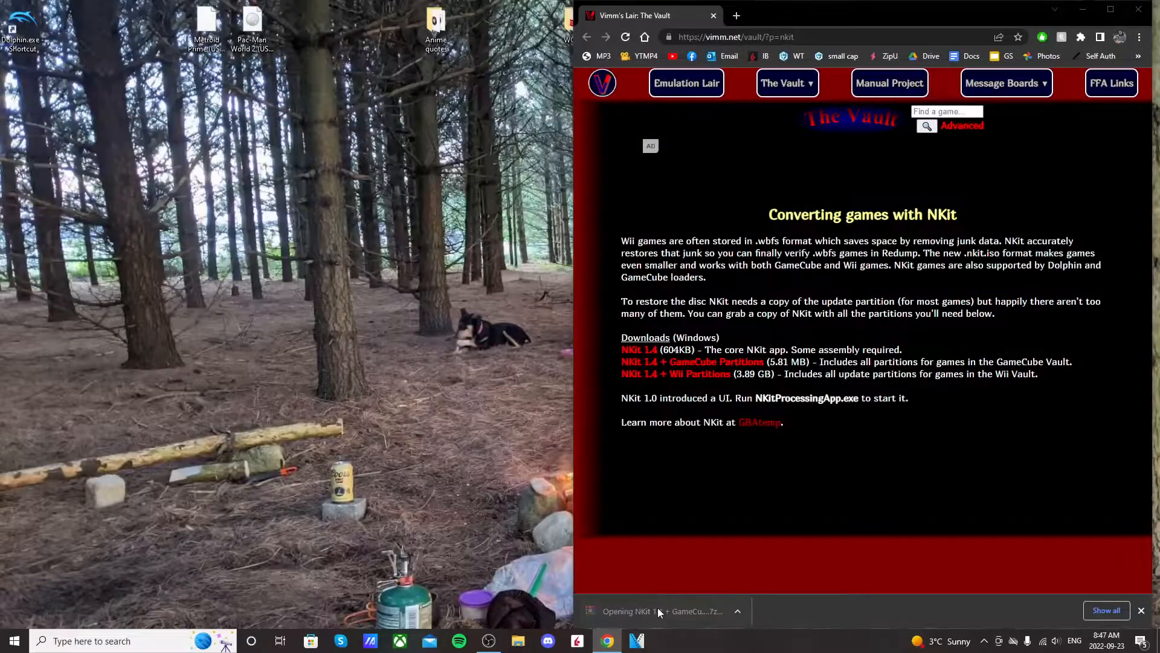
Extract the archive's NKit folder to the desktop past the licence nag, then close WinRAR
left_click(662, 611)
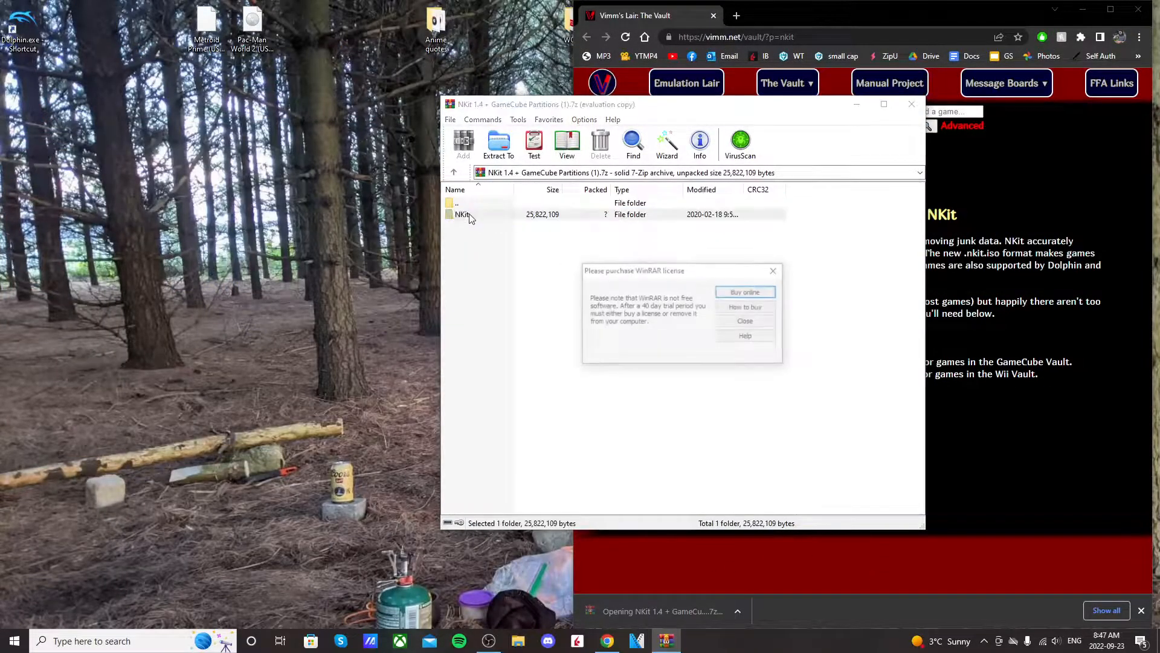
left_click(744, 322)
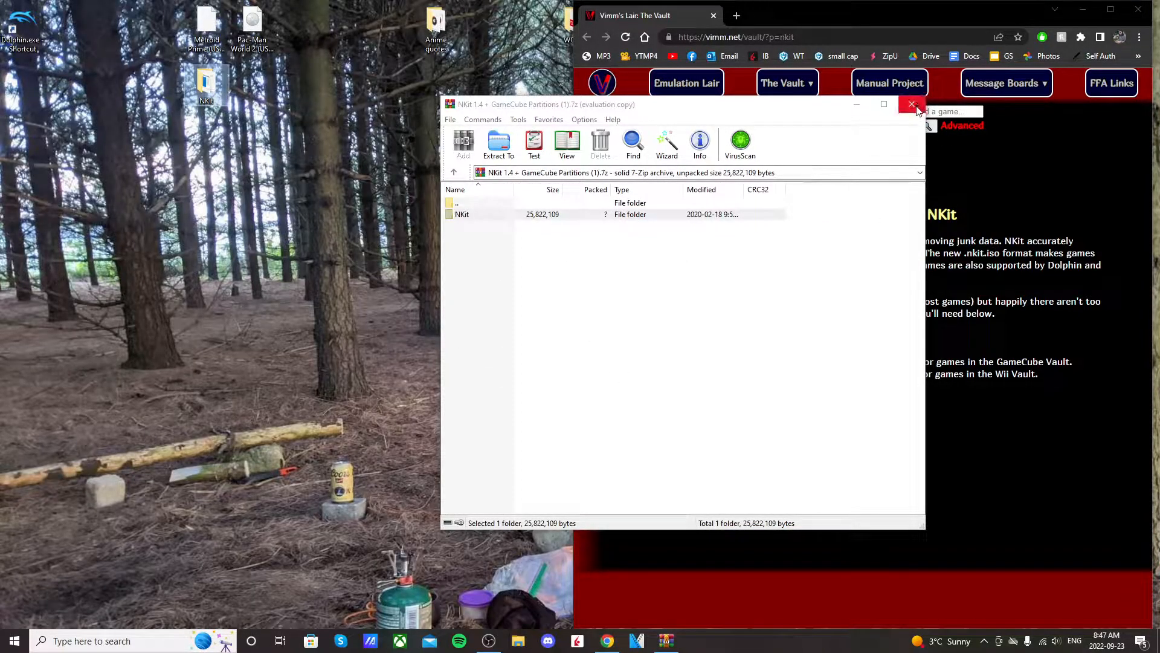
left_click(911, 104)
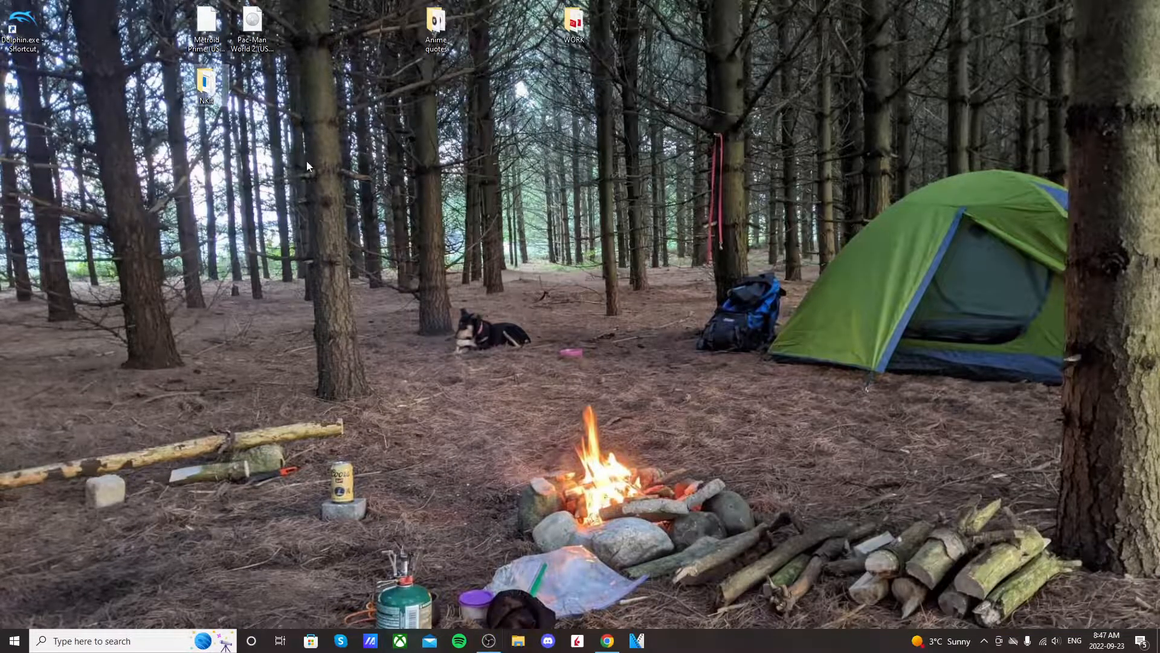
Launch NKitProcessingApp.exe from the extracted NKit folder on the desktop
double_click(208, 83)
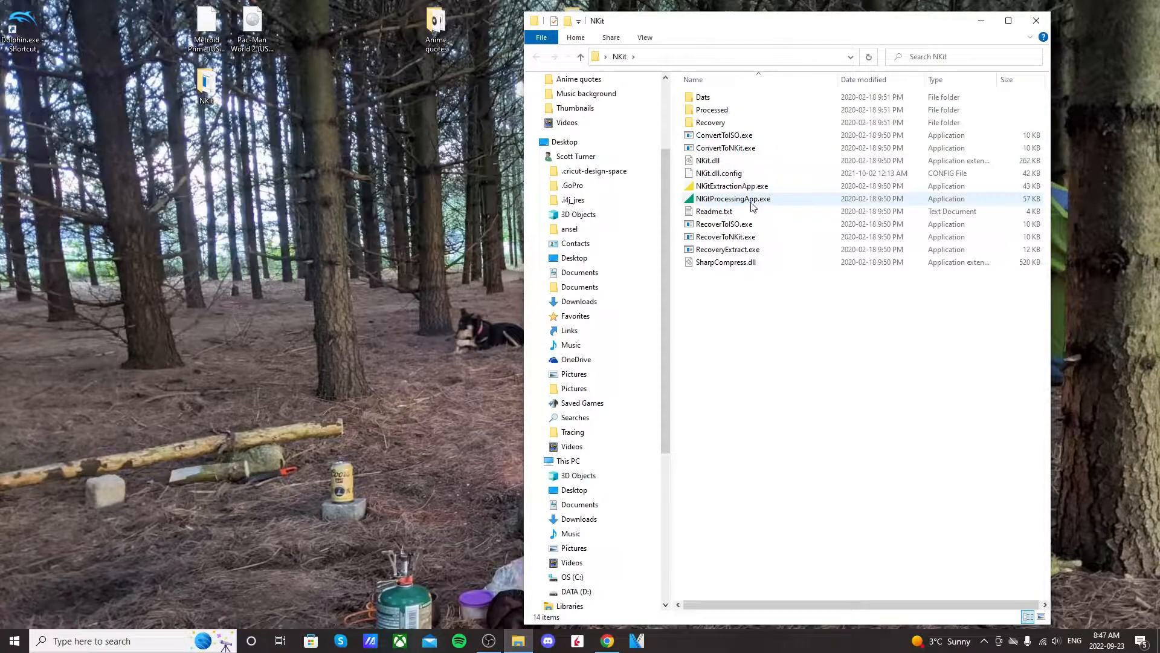
mouse_move(739, 206)
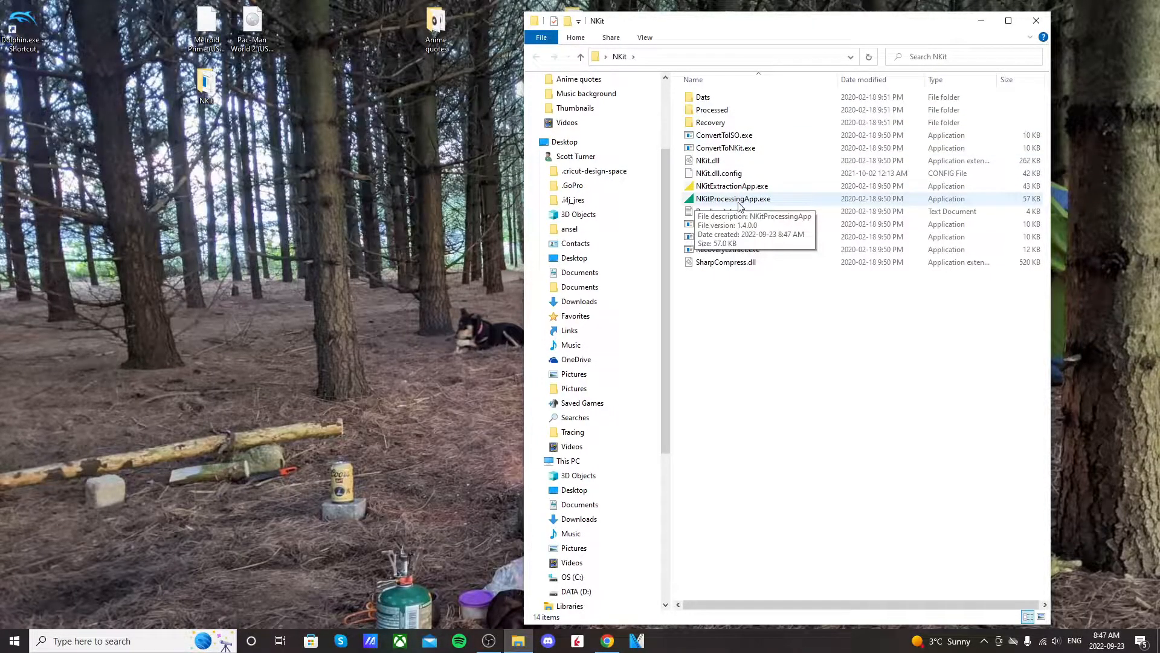
double_click(734, 198)
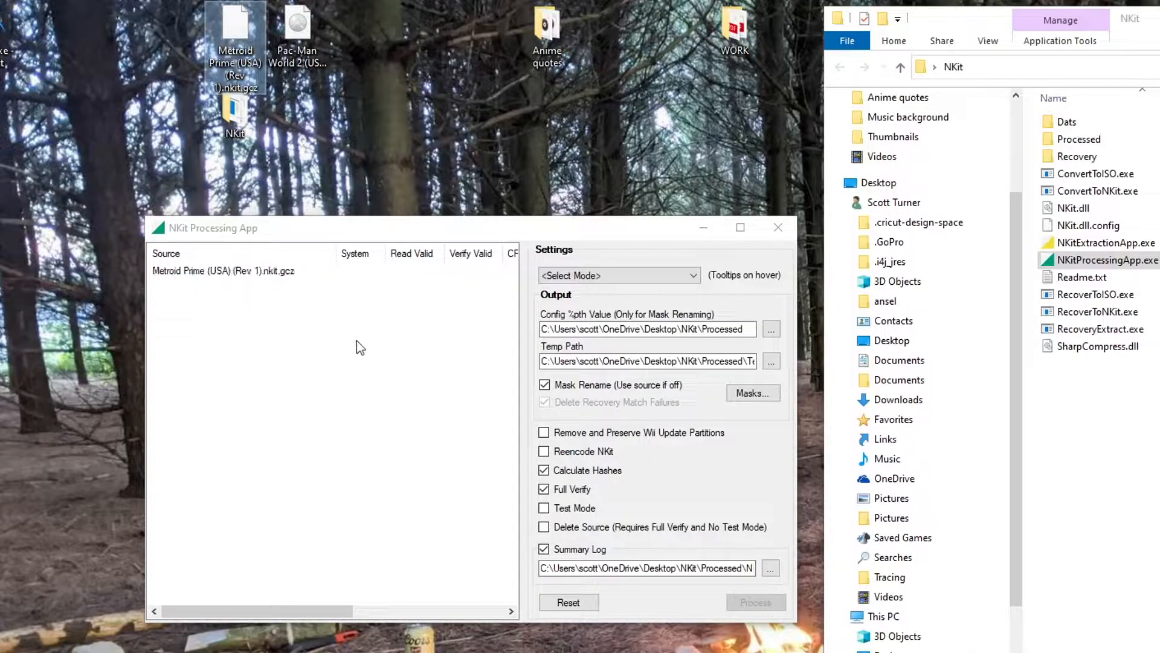
mouse_move(290, 327)
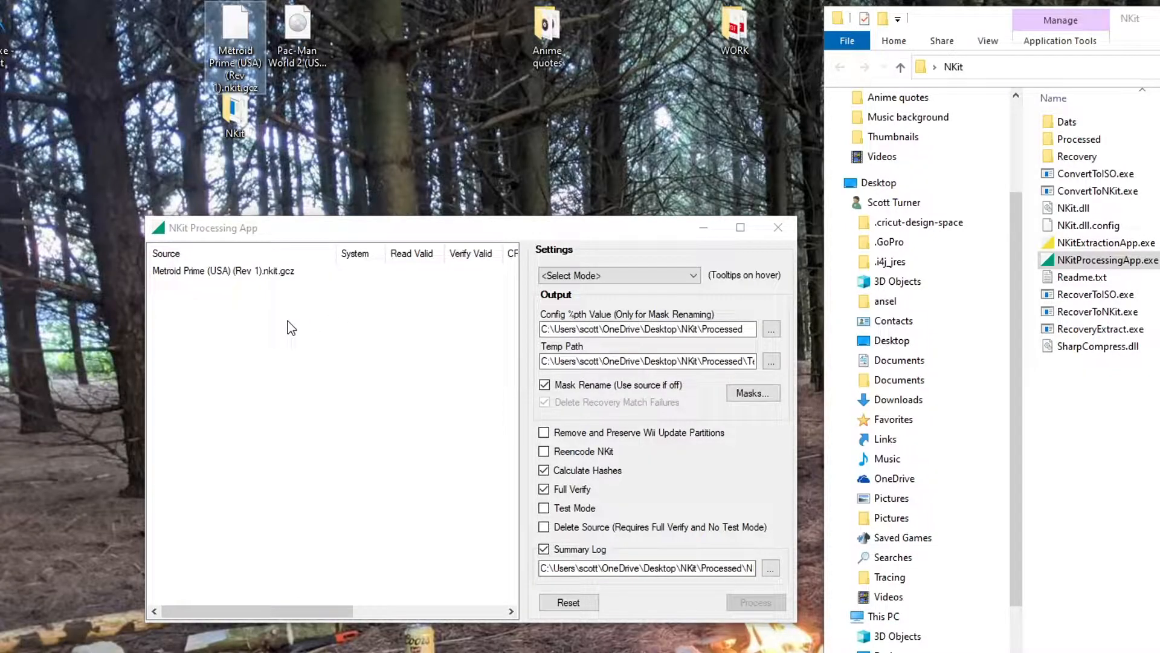
mouse_move(330, 308)
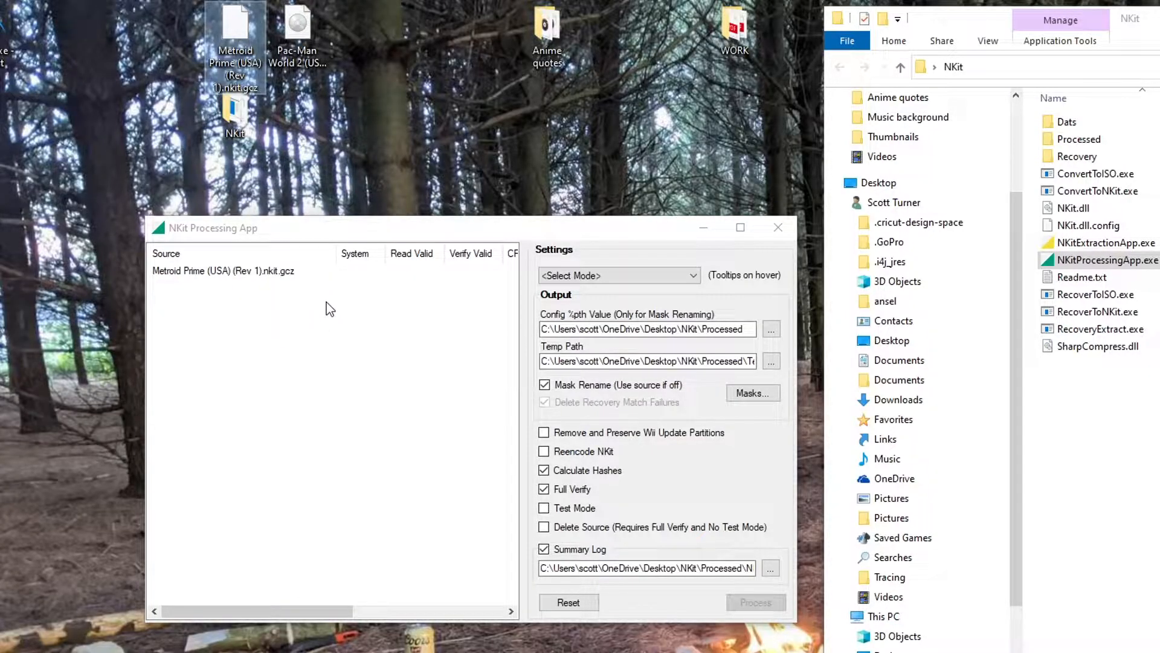
mouse_move(303, 346)
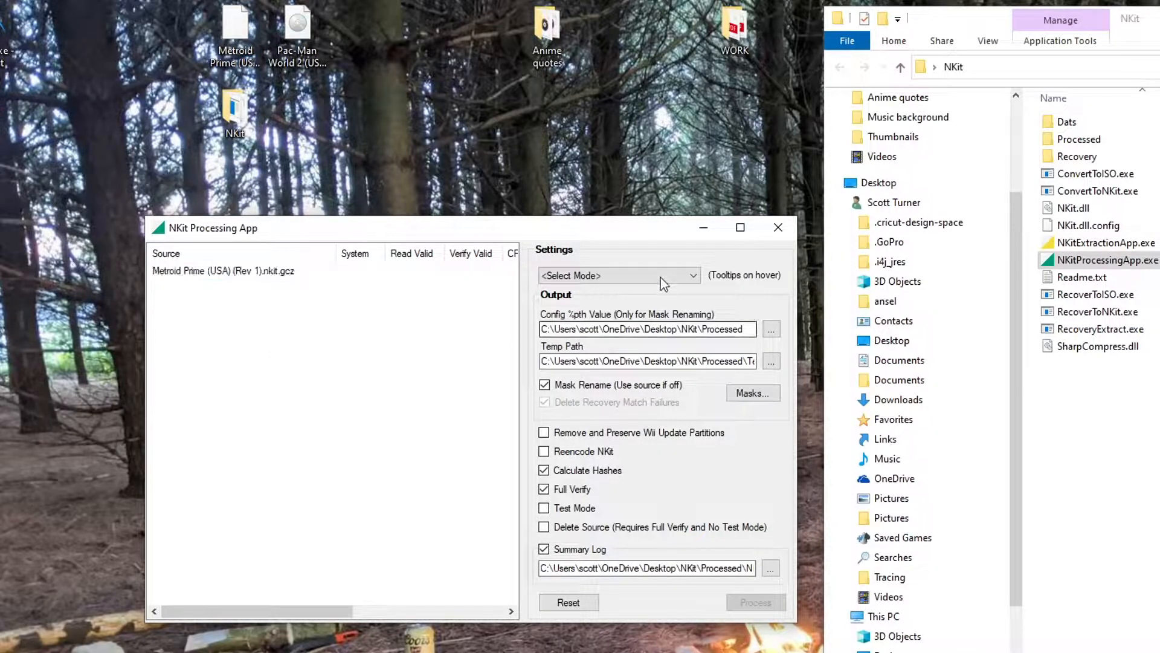
Switch the mode to Convert to ISO and process Metroid Prime (USA) (Rev 1).nkit.gcz
left_click(618, 275)
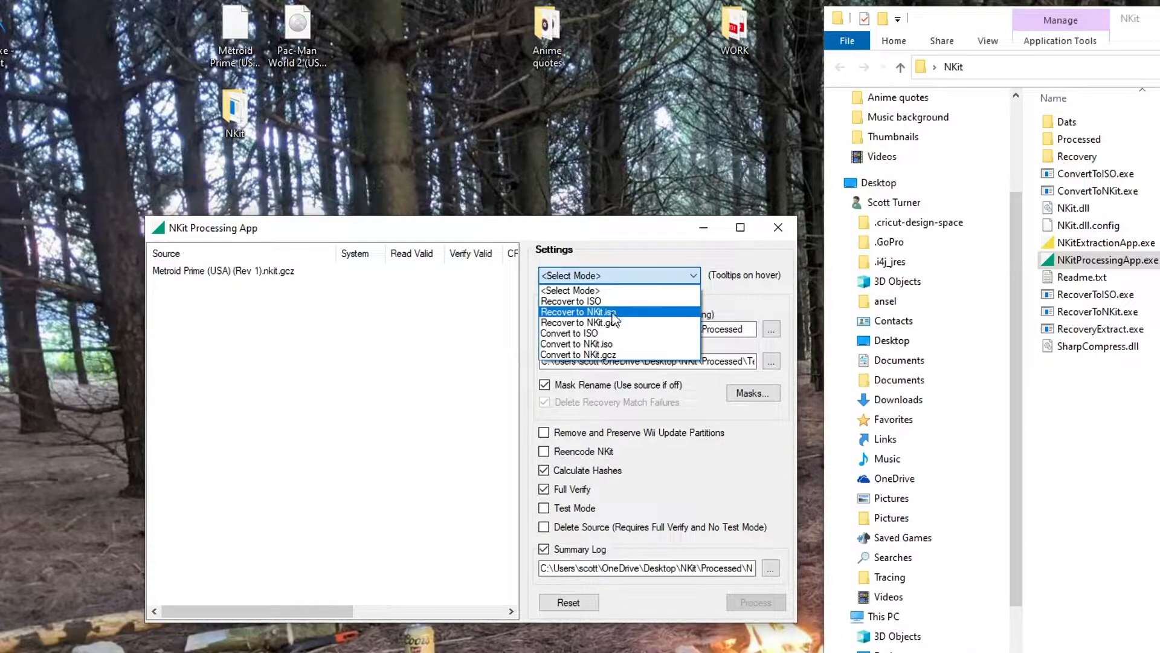
mouse_move(597, 334)
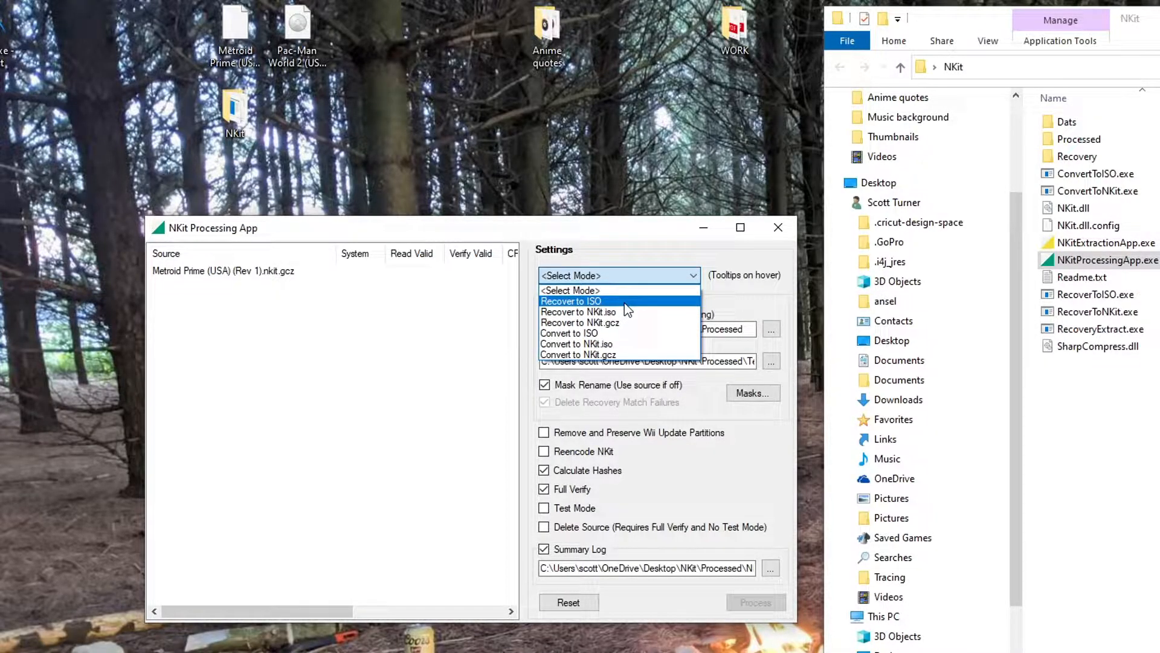
mouse_move(602, 334)
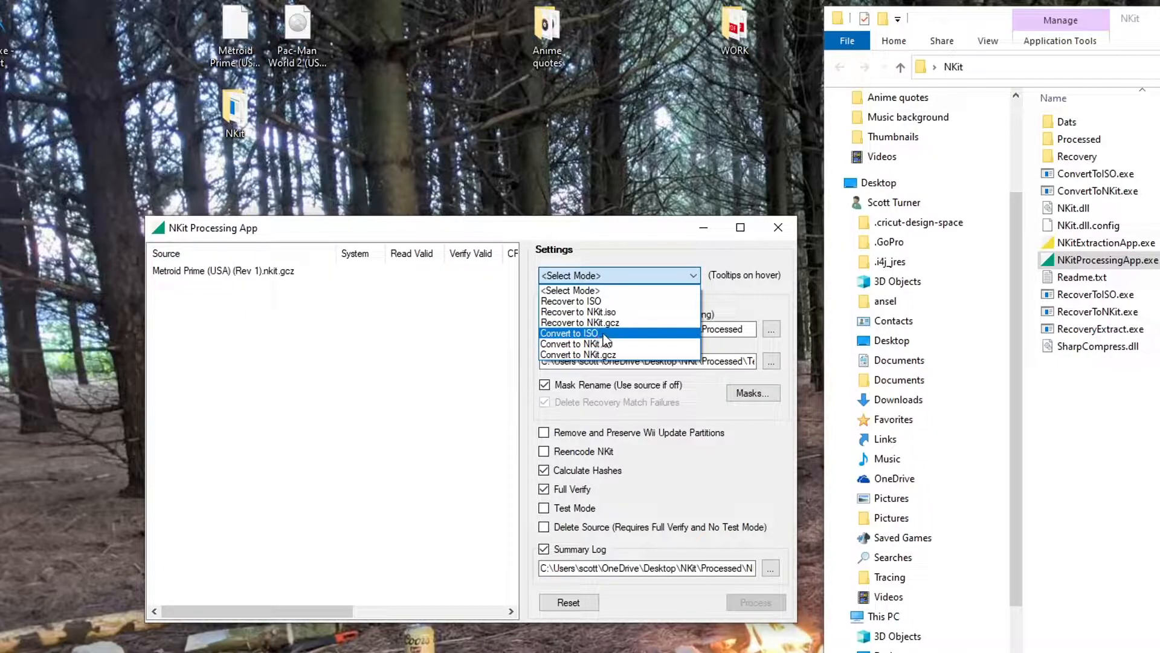
left_click(568, 333)
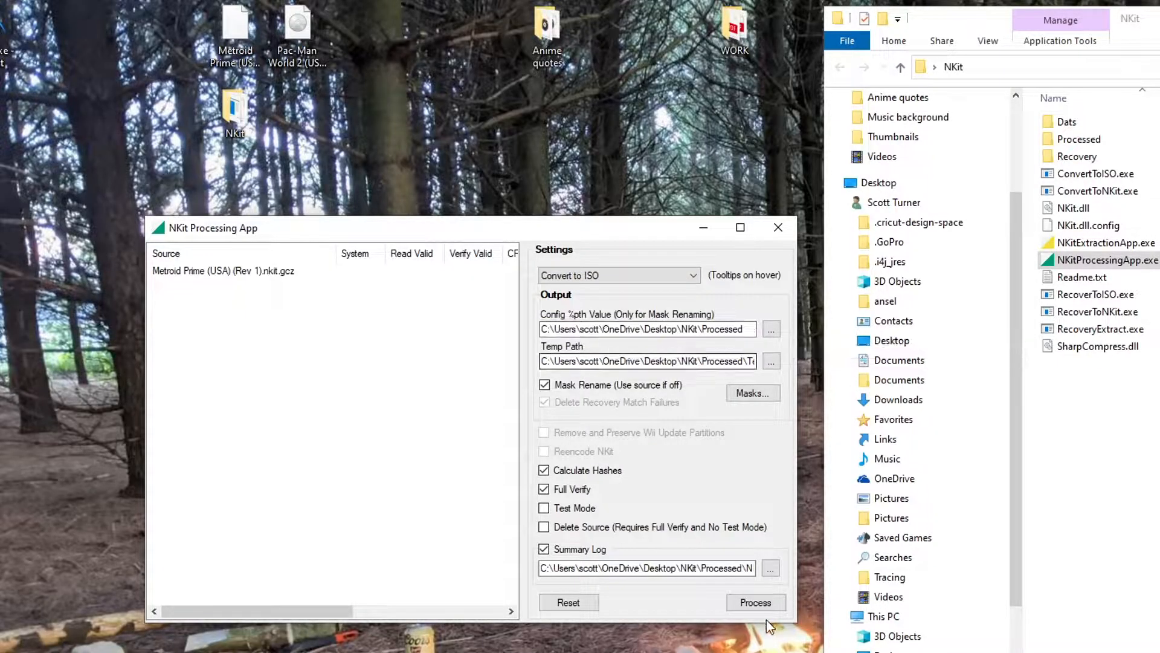
left_click(755, 602)
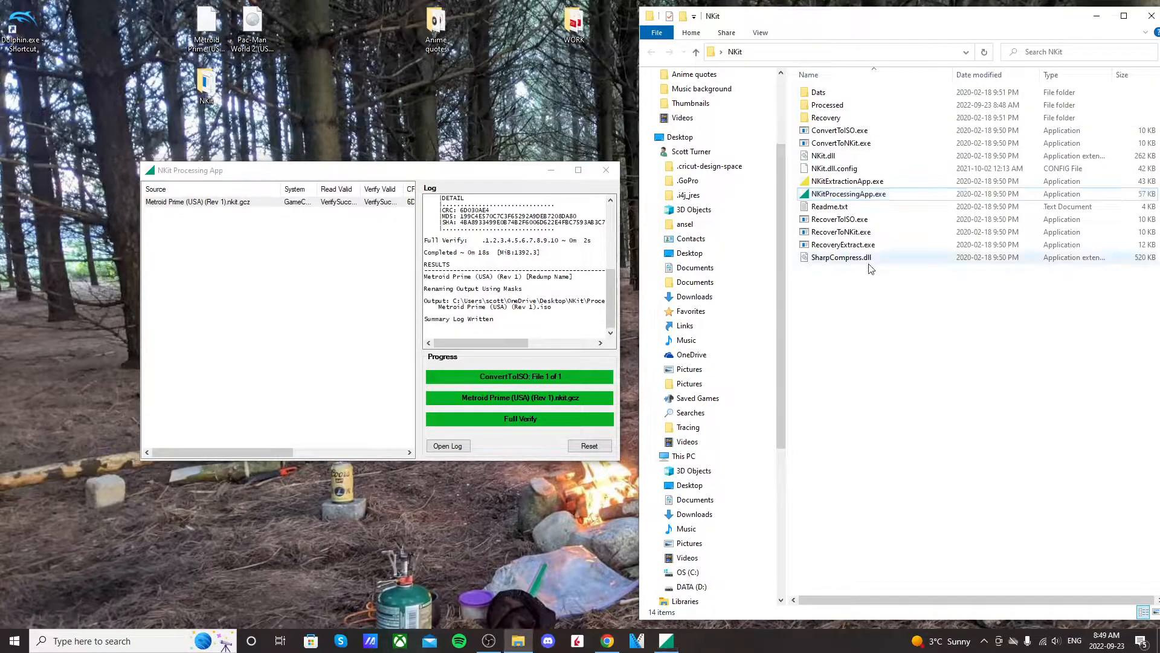
mouse_move(849, 109)
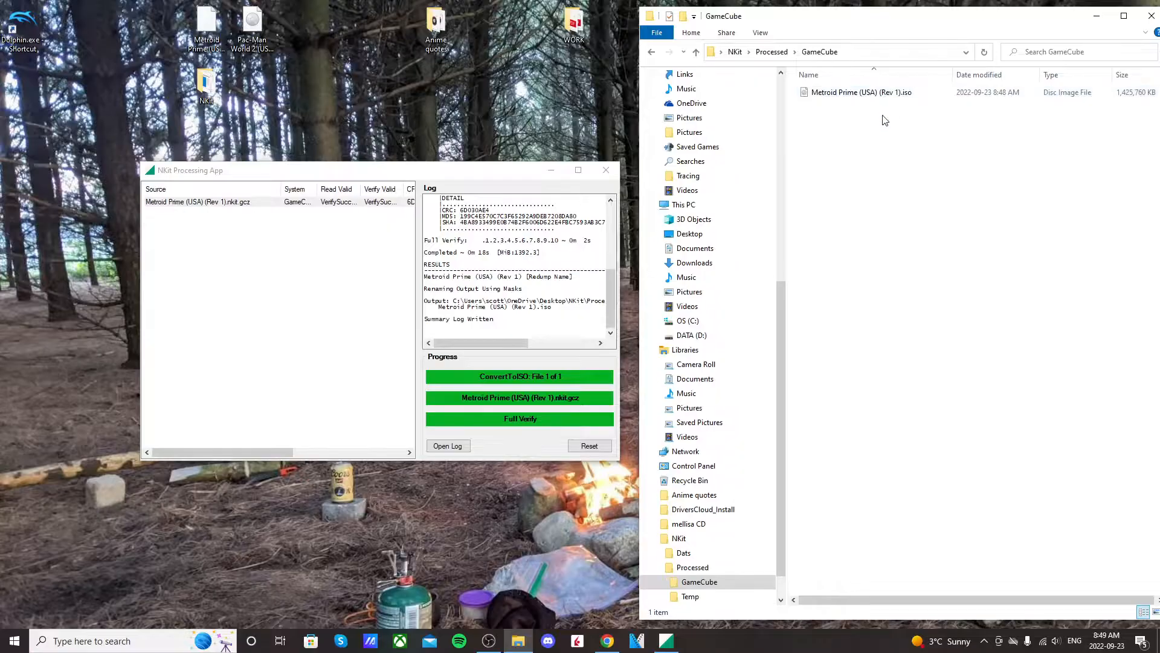
left_click(861, 92)
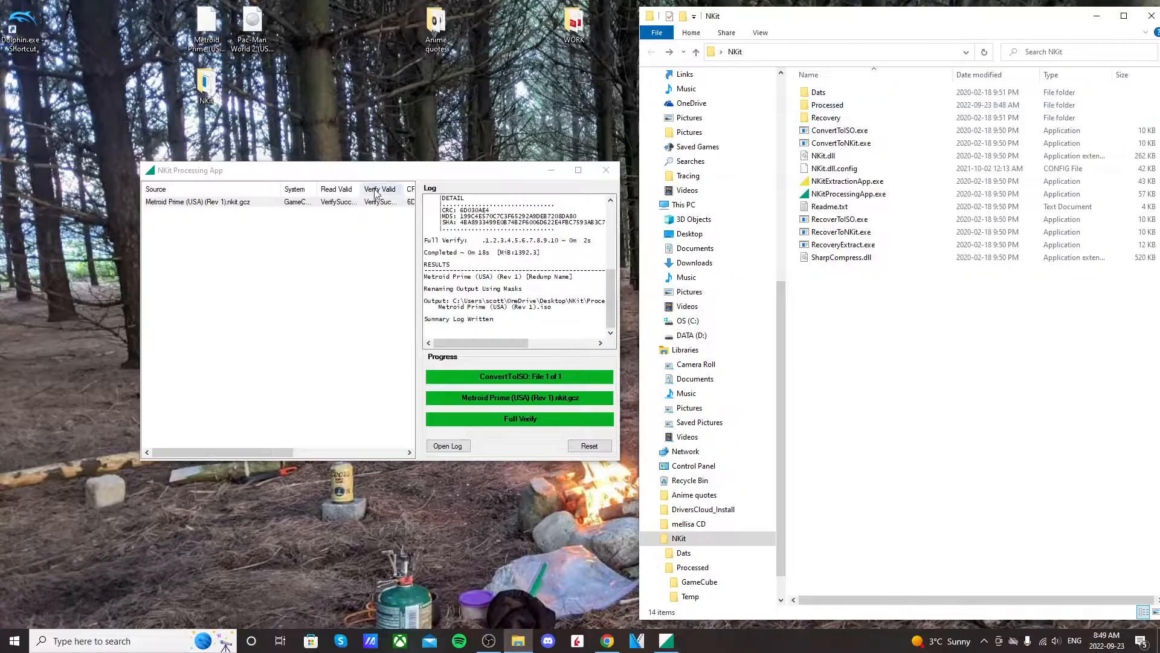
Load Pac-Man World 2 (USA).nkit.iso and process it with Convert to ISO
left_click(251, 24)
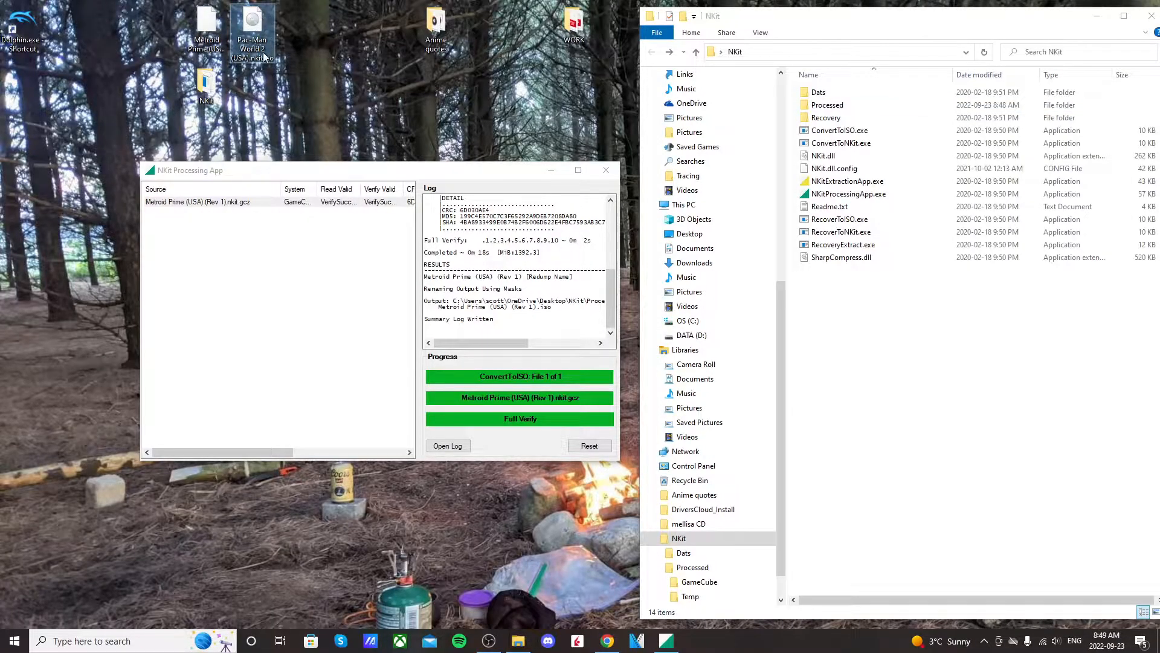
mouse_move(261, 48)
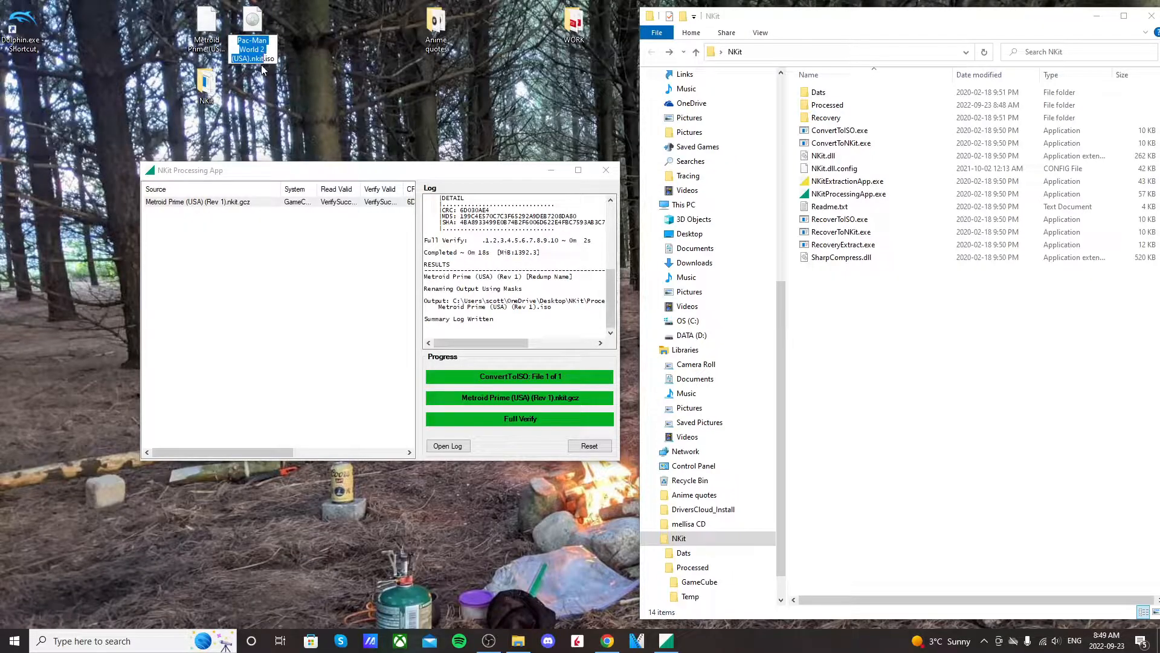
mouse_move(264, 72)
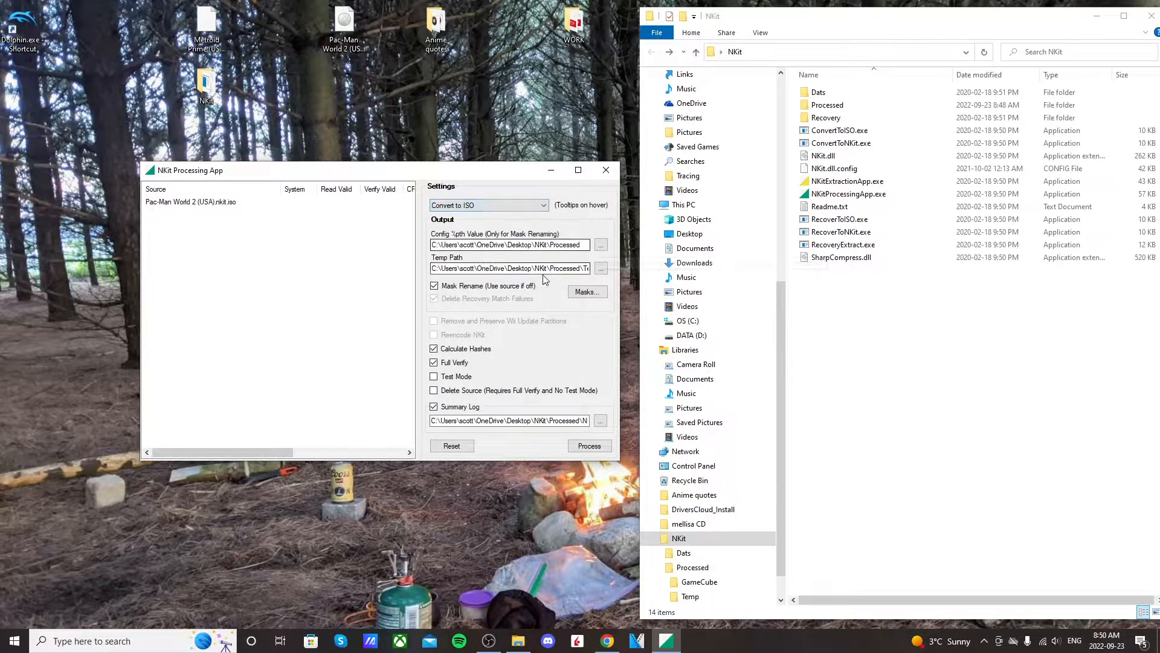
left_click(590, 445)
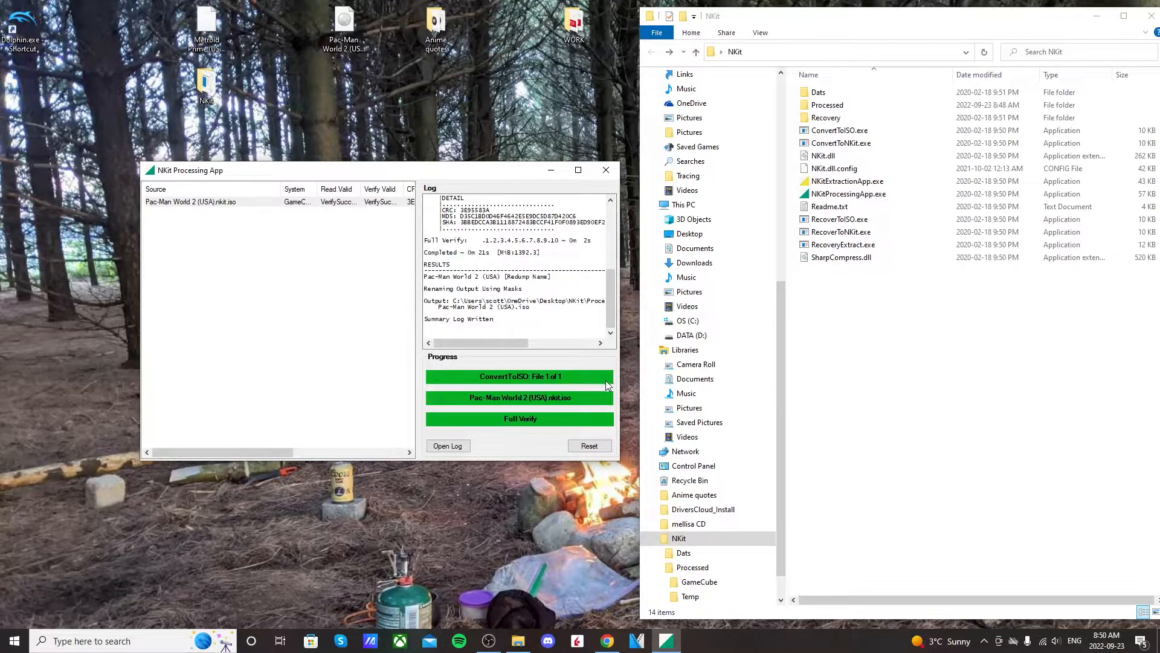
In Processed > GameCube, remove the leftover Pac-Man World 2 .nkit.iso, leaving game.iso and the converted .iso
left_click(699, 581)
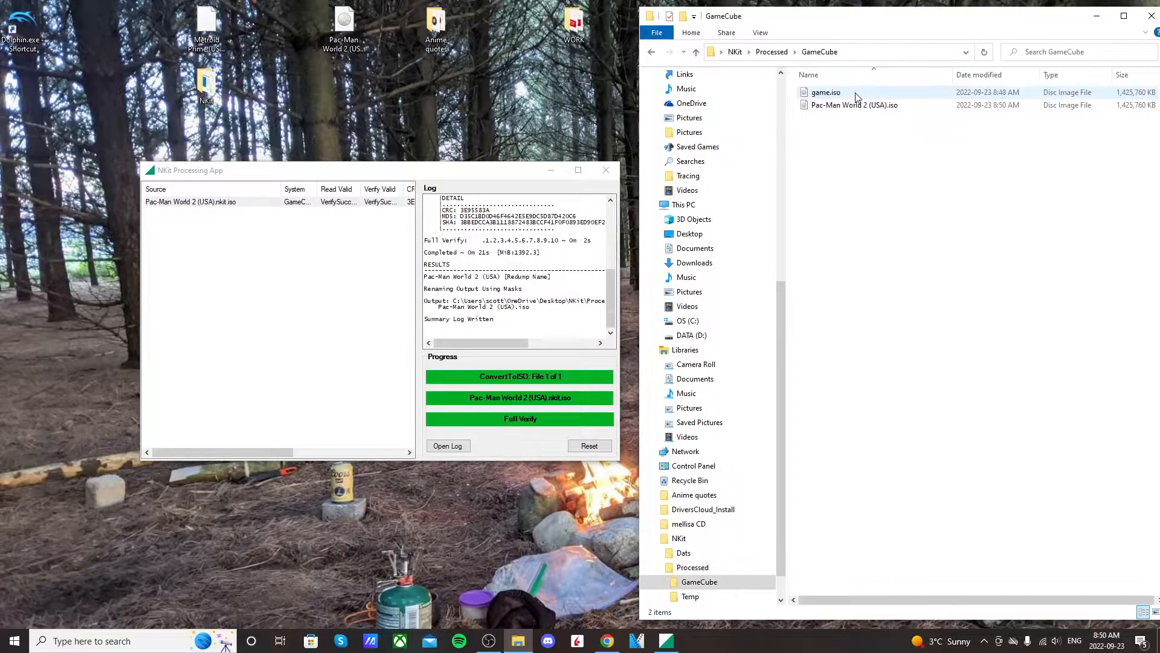
left_click(853, 104)
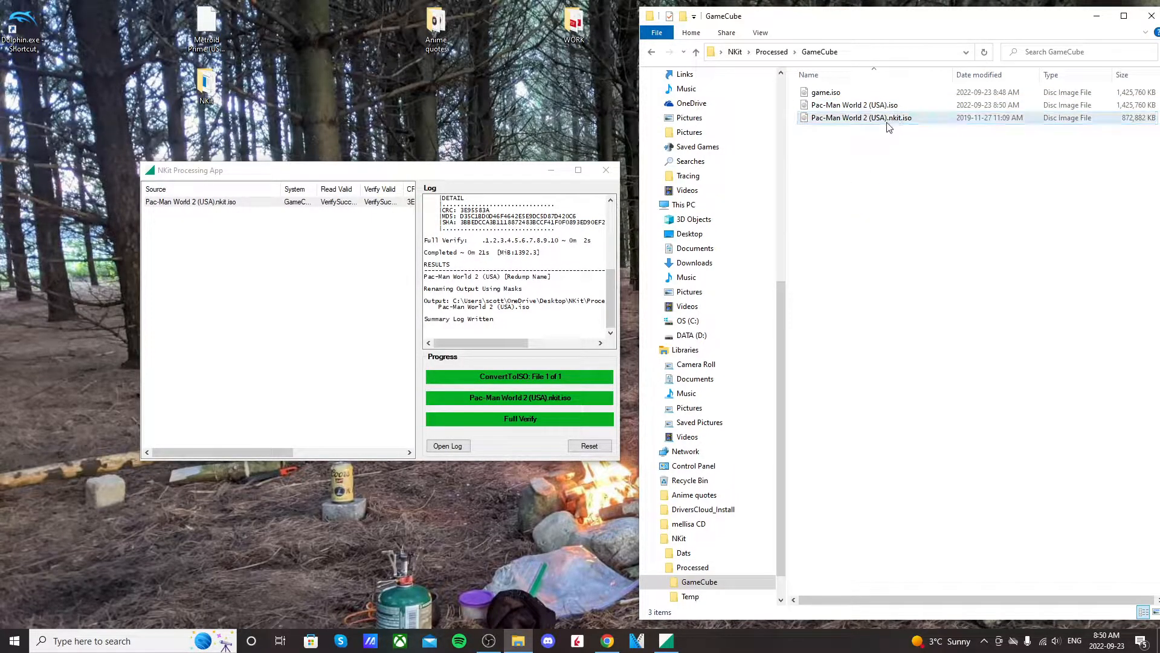
mouse_move(897, 123)
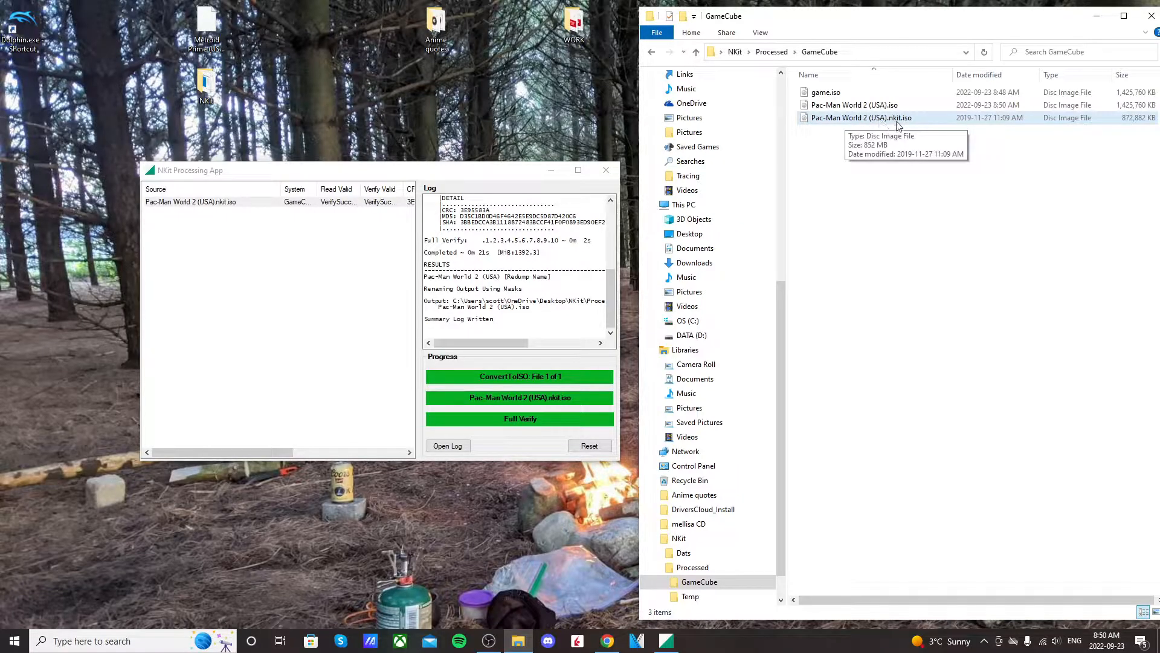
left_click(861, 117)
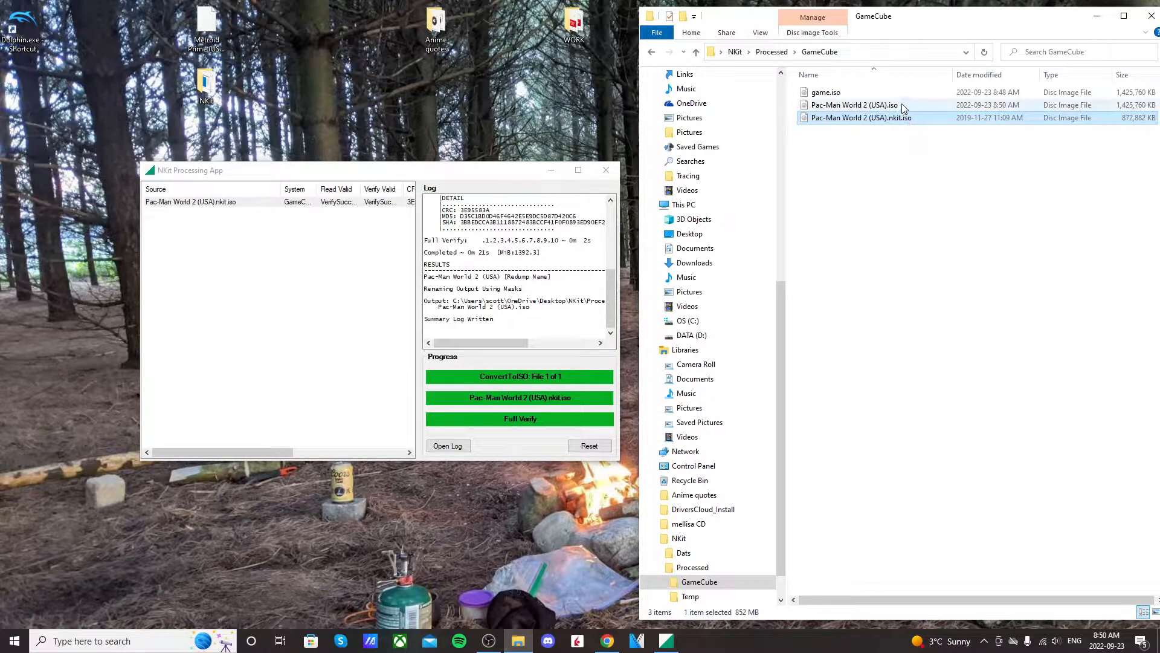
left_click(854, 104)
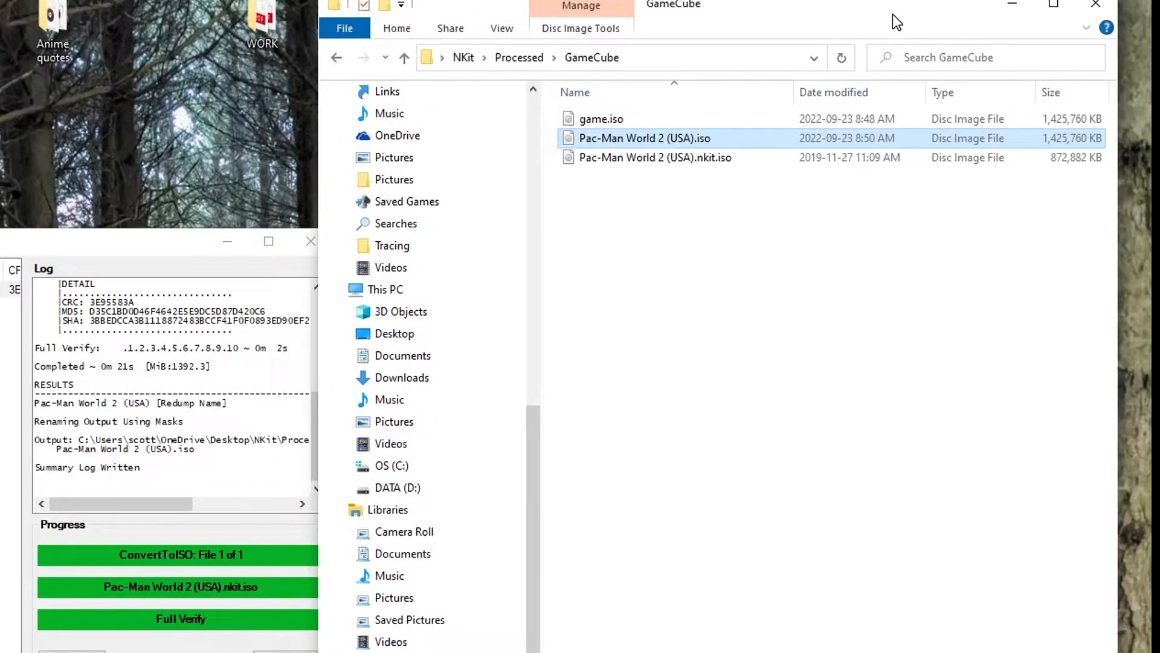
right_click(654, 157)
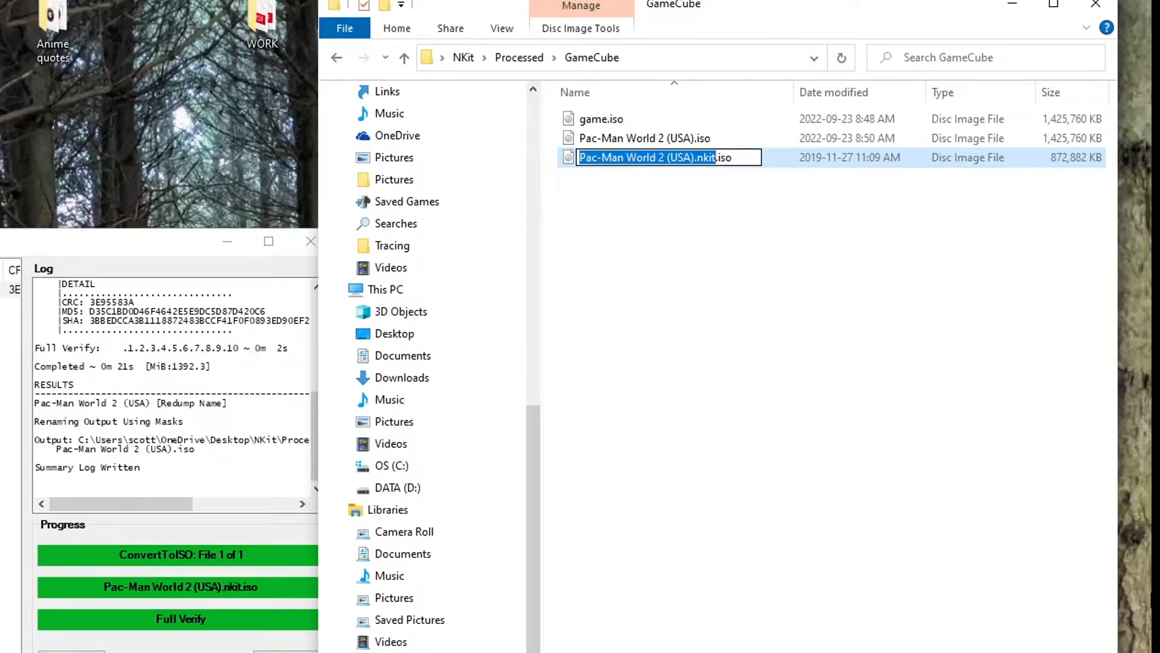
type("game.iso")
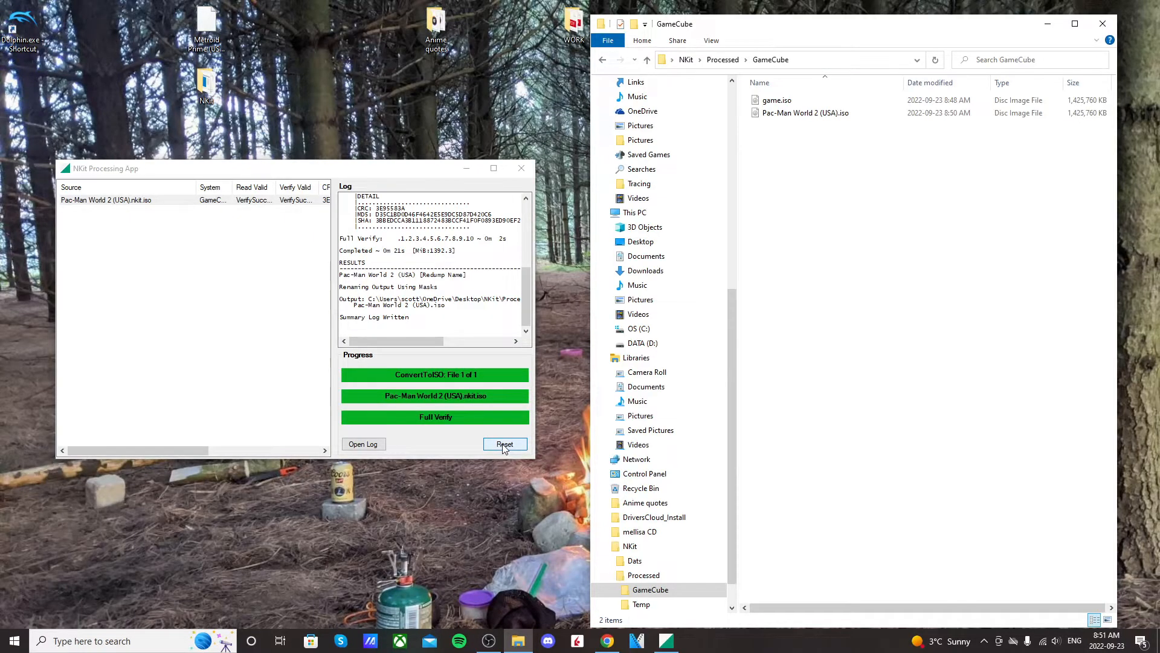
left_click(505, 445)
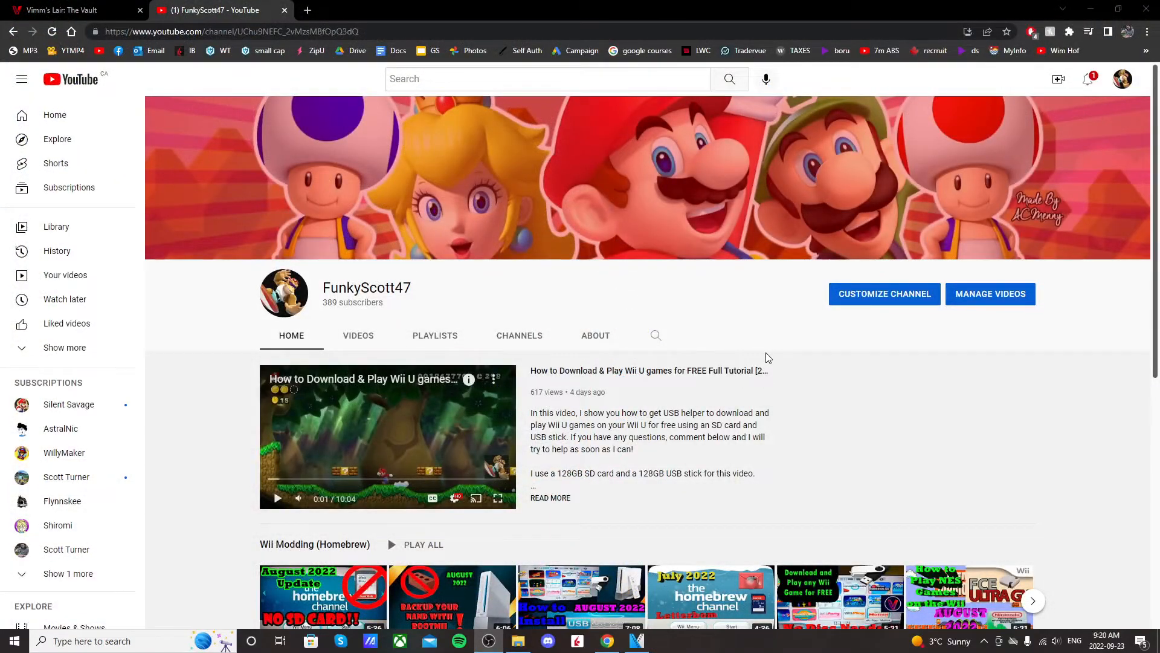
Scroll through the Wii Modding (Homebrew) playlist's list of tutorial videos
scroll("down", 3)
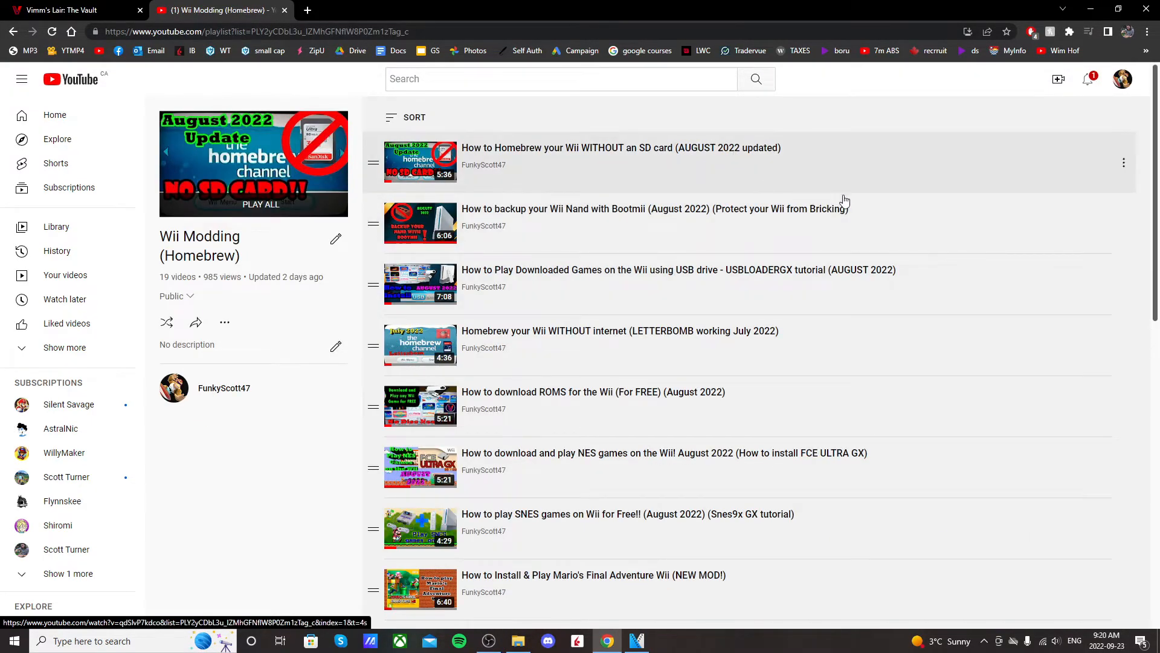
scroll("down", 3)
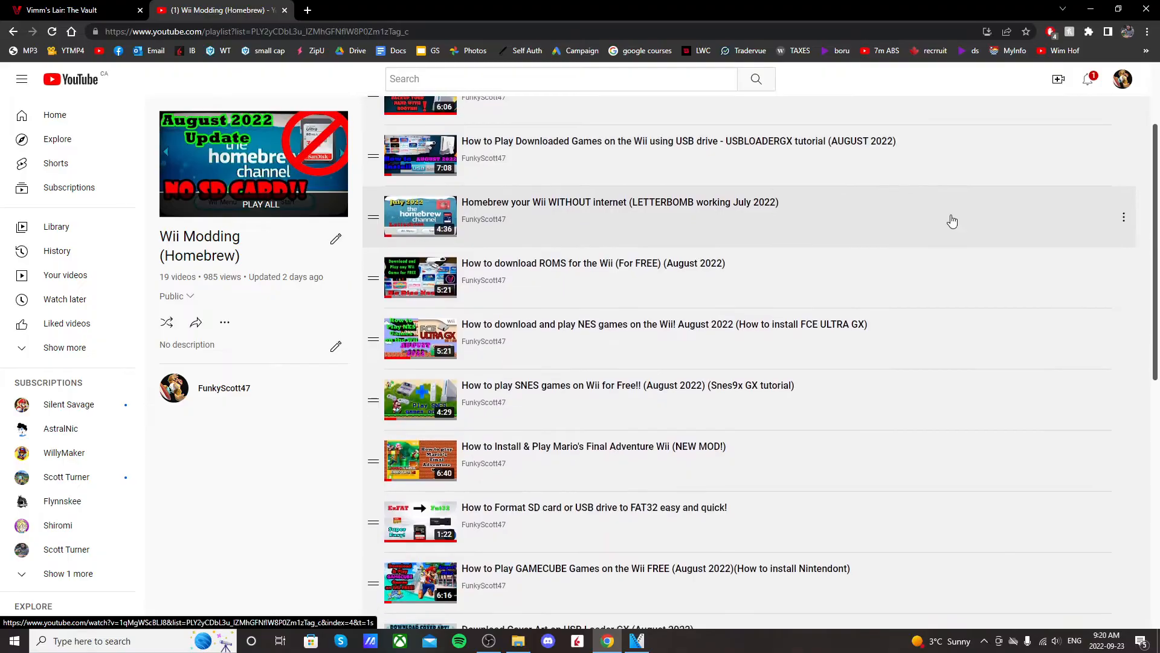
scroll("down", 3)
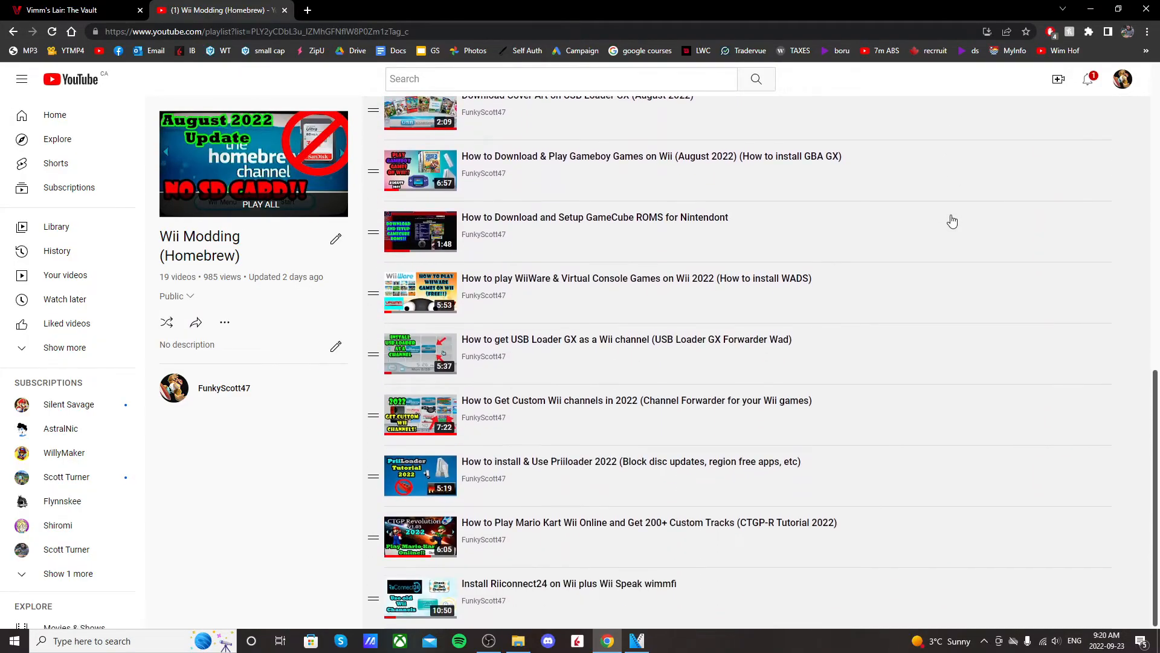